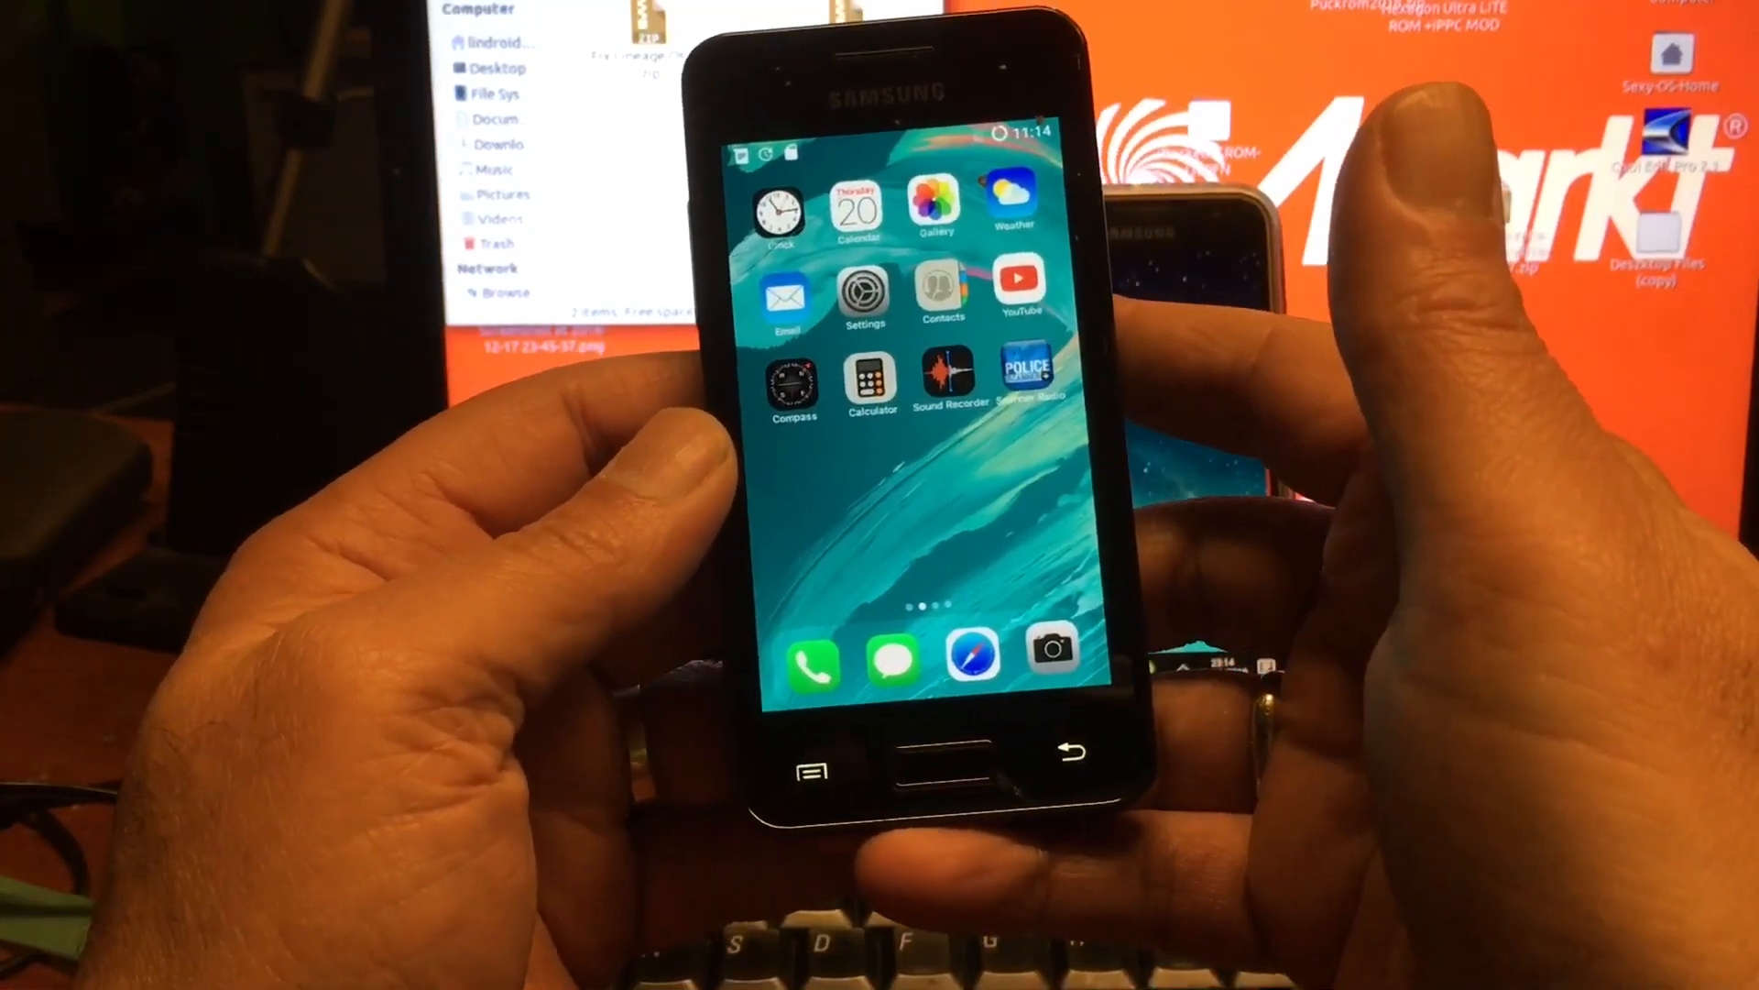
- Open Settings on the Galaxy Ace 2 and reach About phone showing Android 6.0.1, CyanogenMod 13
{"action": "left_click", "coordinate": [864, 297]}
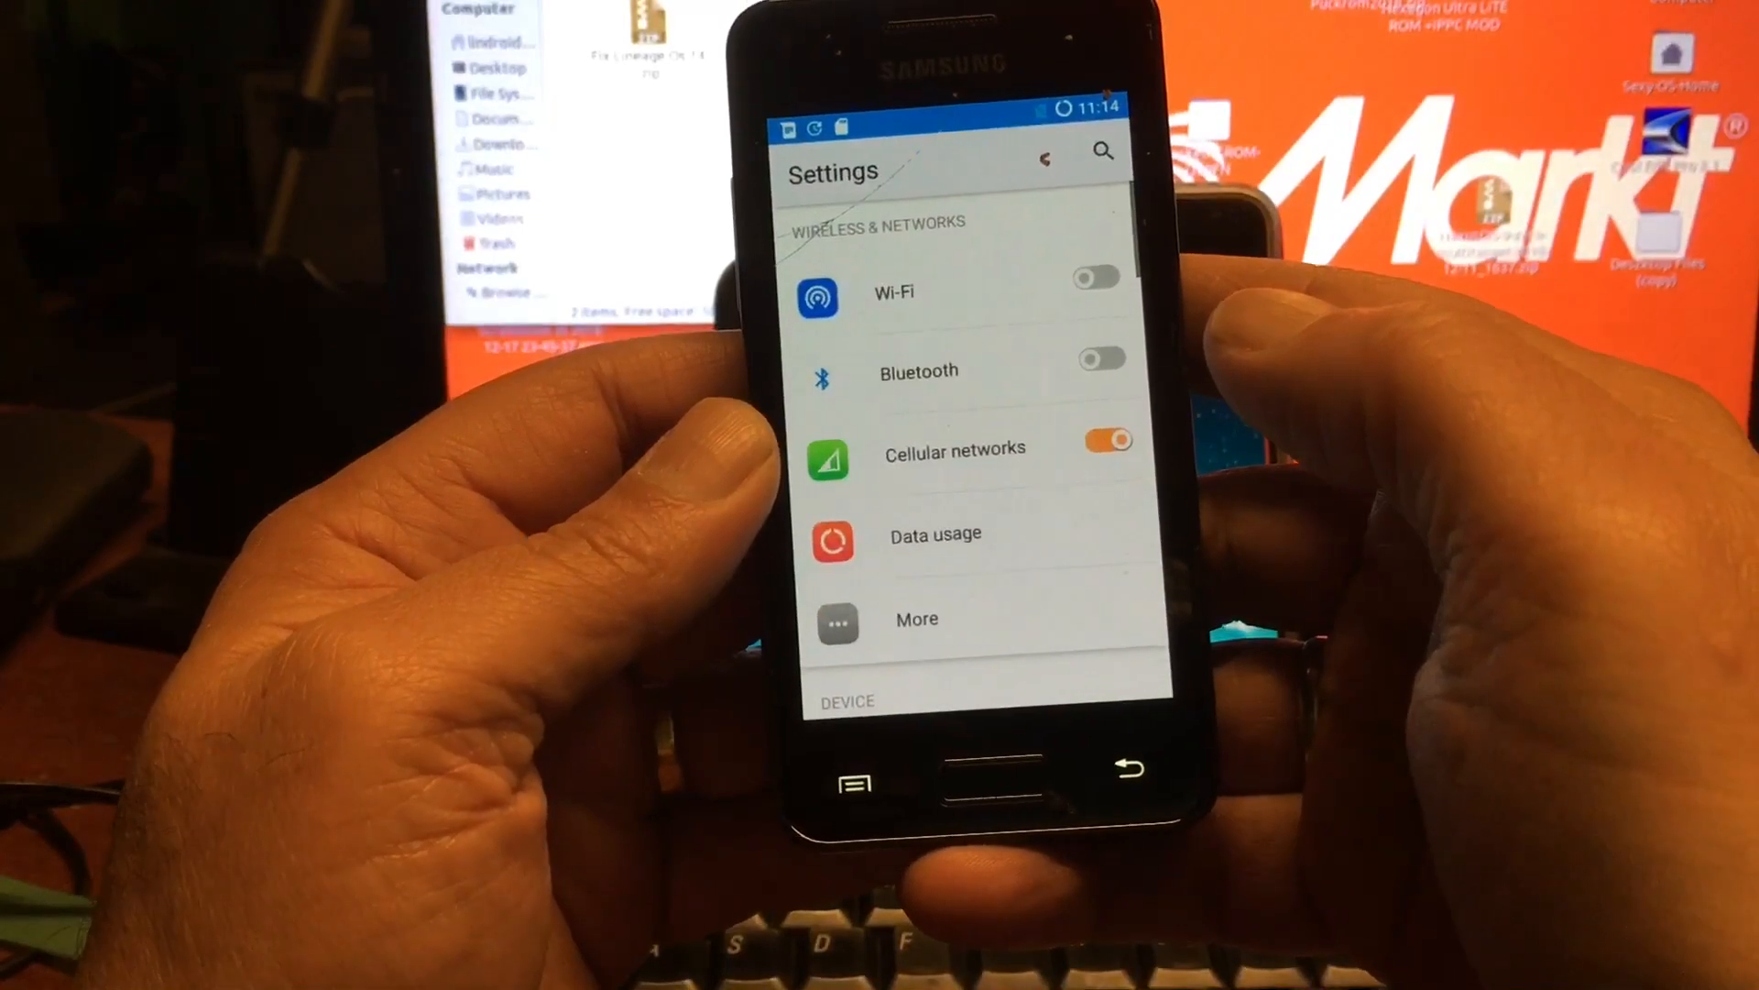
{"action": "scroll", "scroll_direction": "up", "scroll_amount": 3}
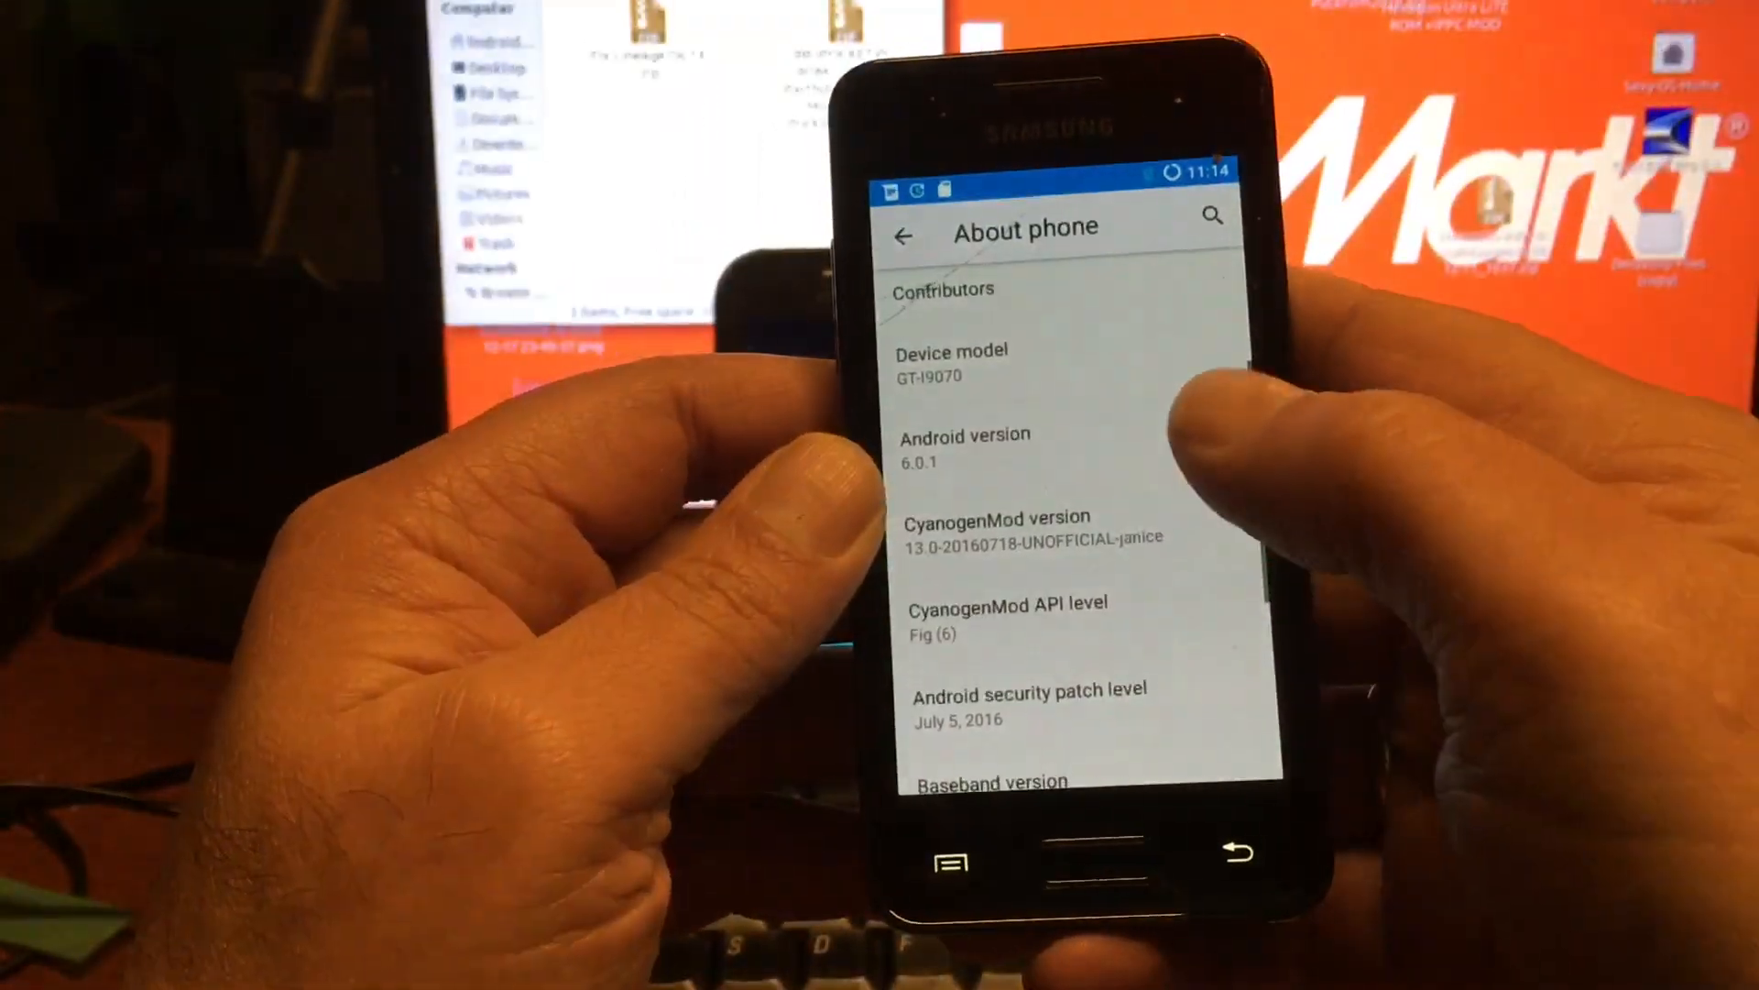
- Scroll through About phone, then switch to the S3 mini's OmniSwitch overlay settings
{"action": "scroll", "scroll_direction": "down", "scroll_amount": 3}
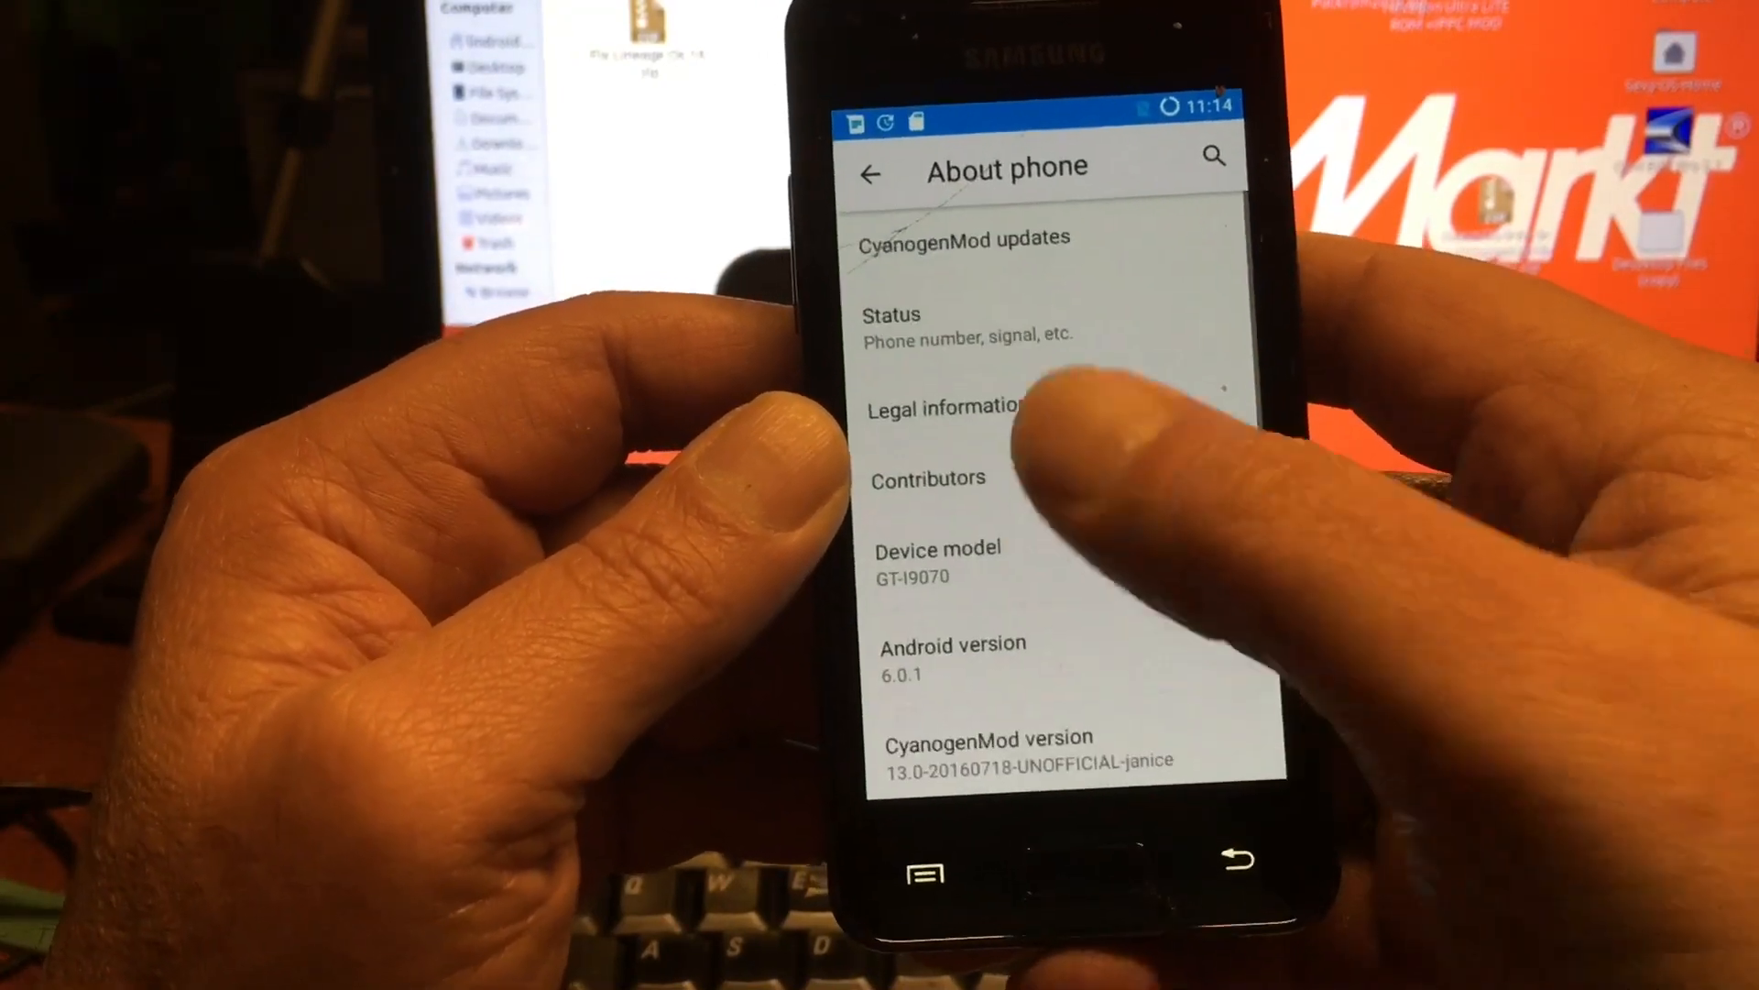
{"action": "scroll", "scroll_direction": "down", "scroll_amount": 3}
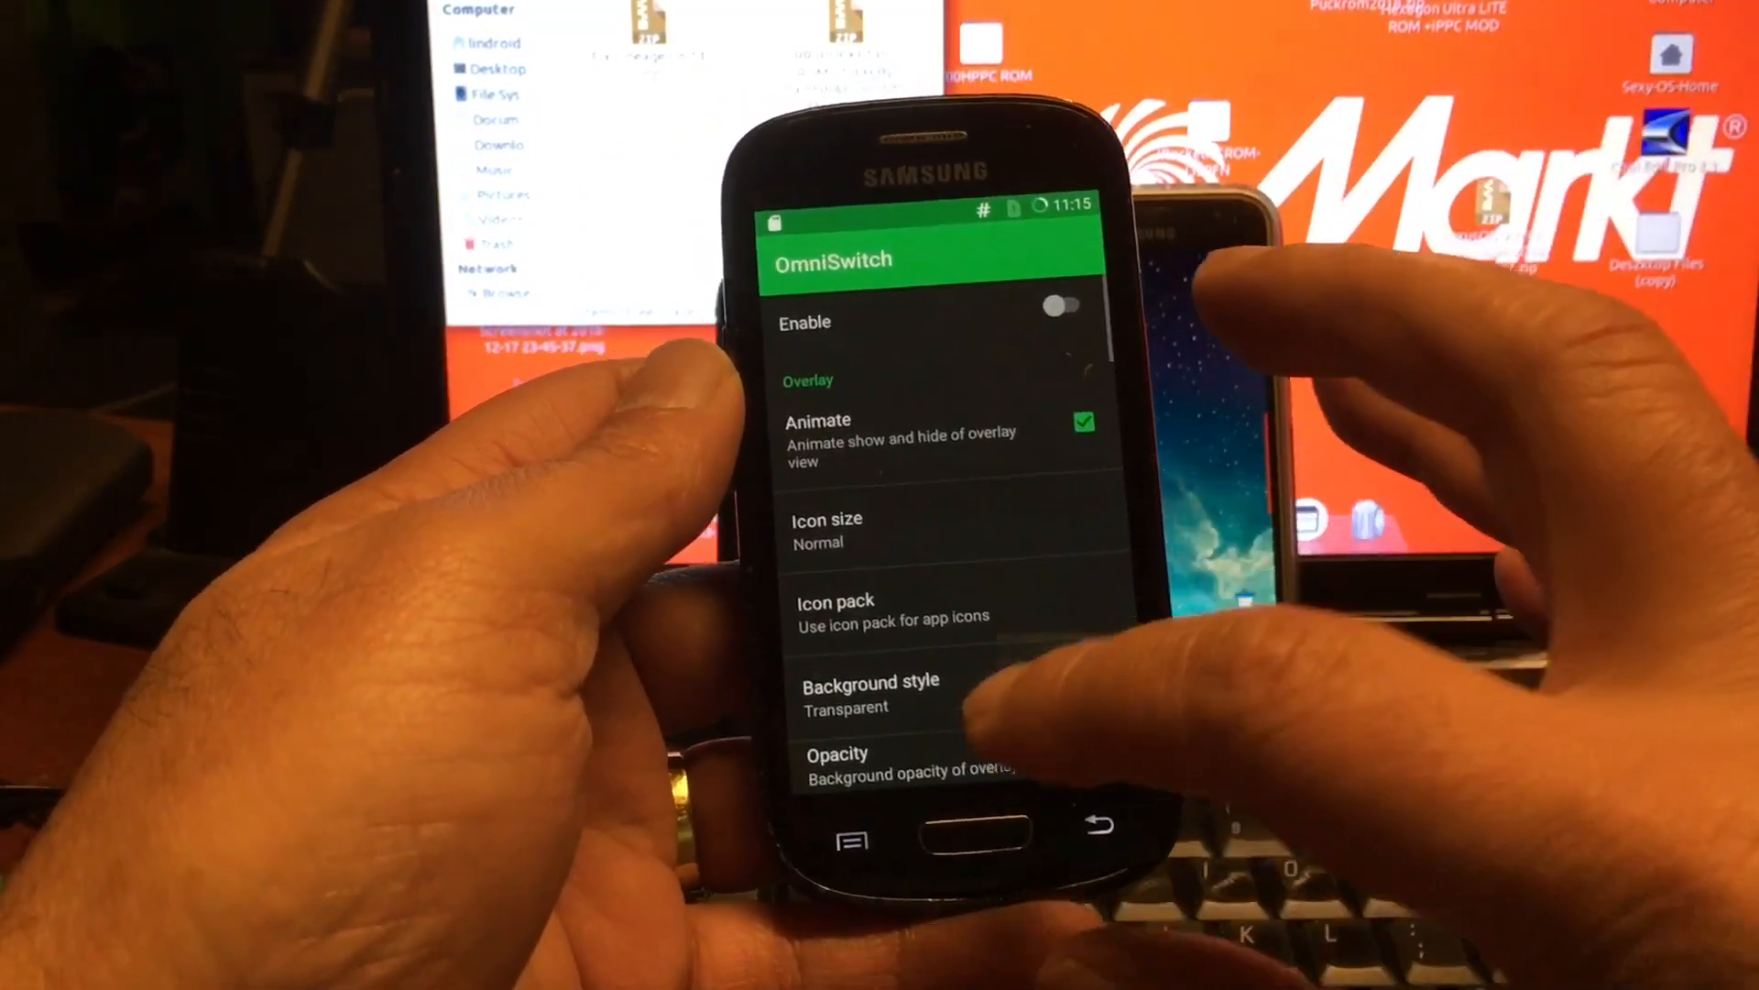
- Open the GT-I8190's About phone page showing Android 6.0.1 and November 5, 2016 patch
{"action": "scroll", "scroll_direction": "down", "scroll_amount": 3}
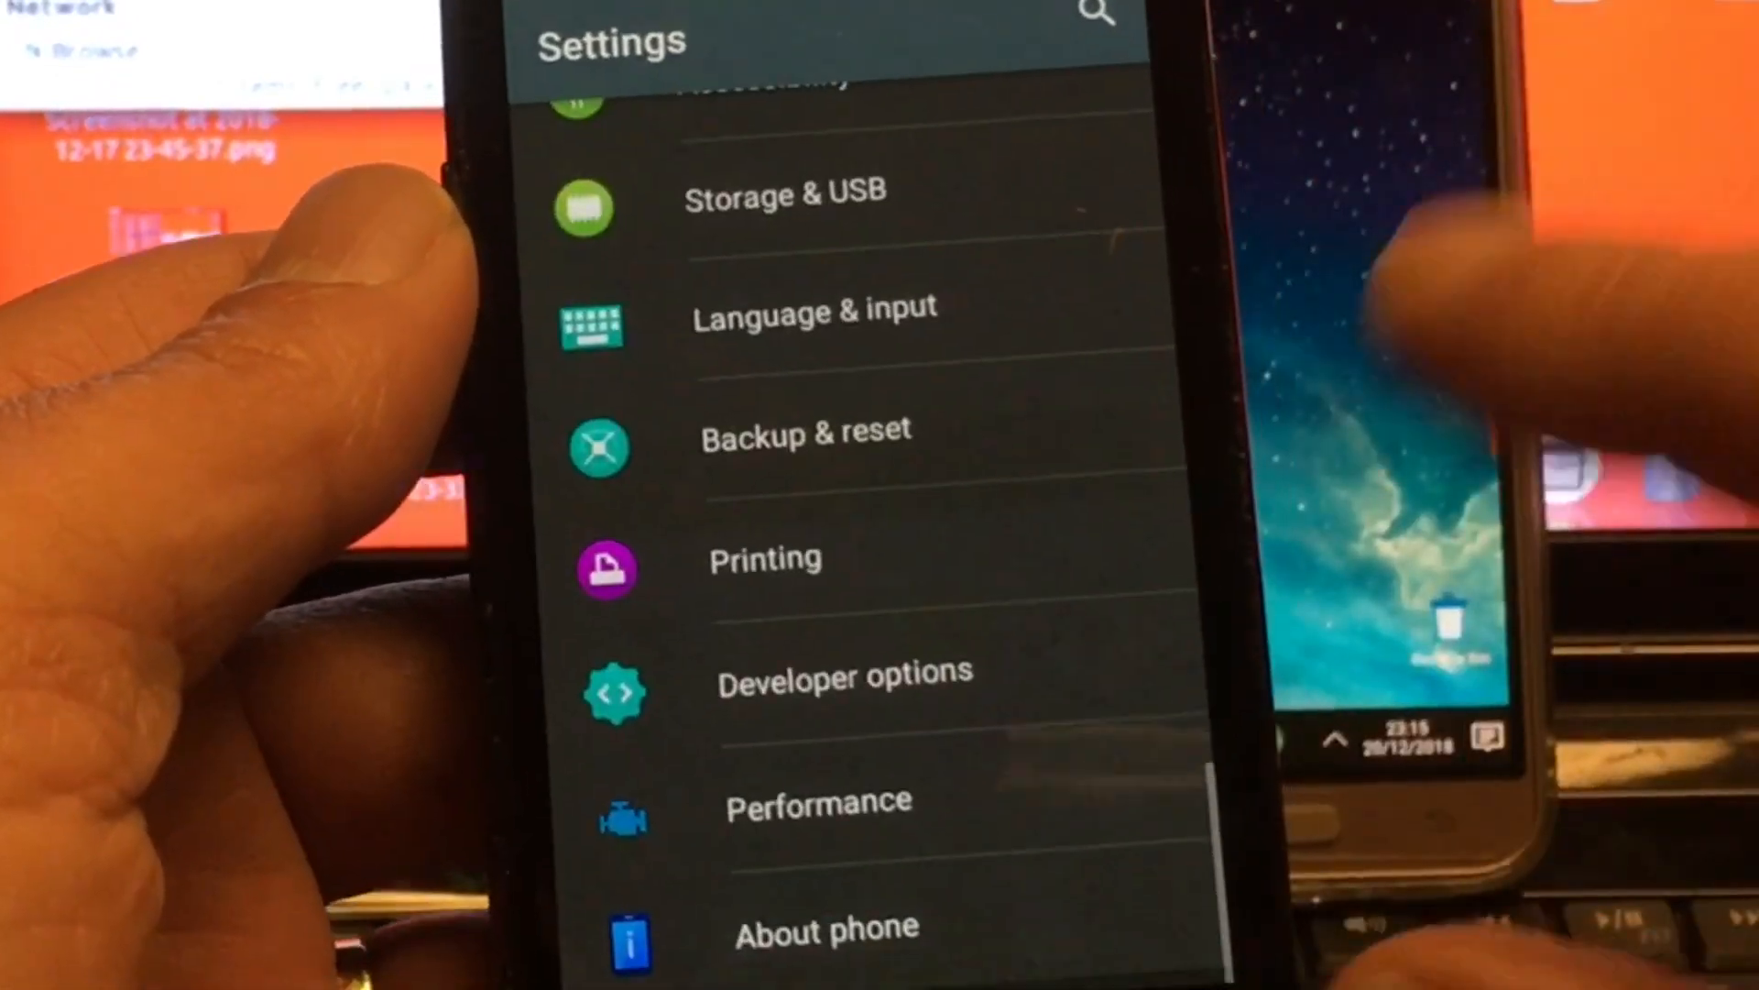
{"action": "left_click", "coordinate": [826, 926]}
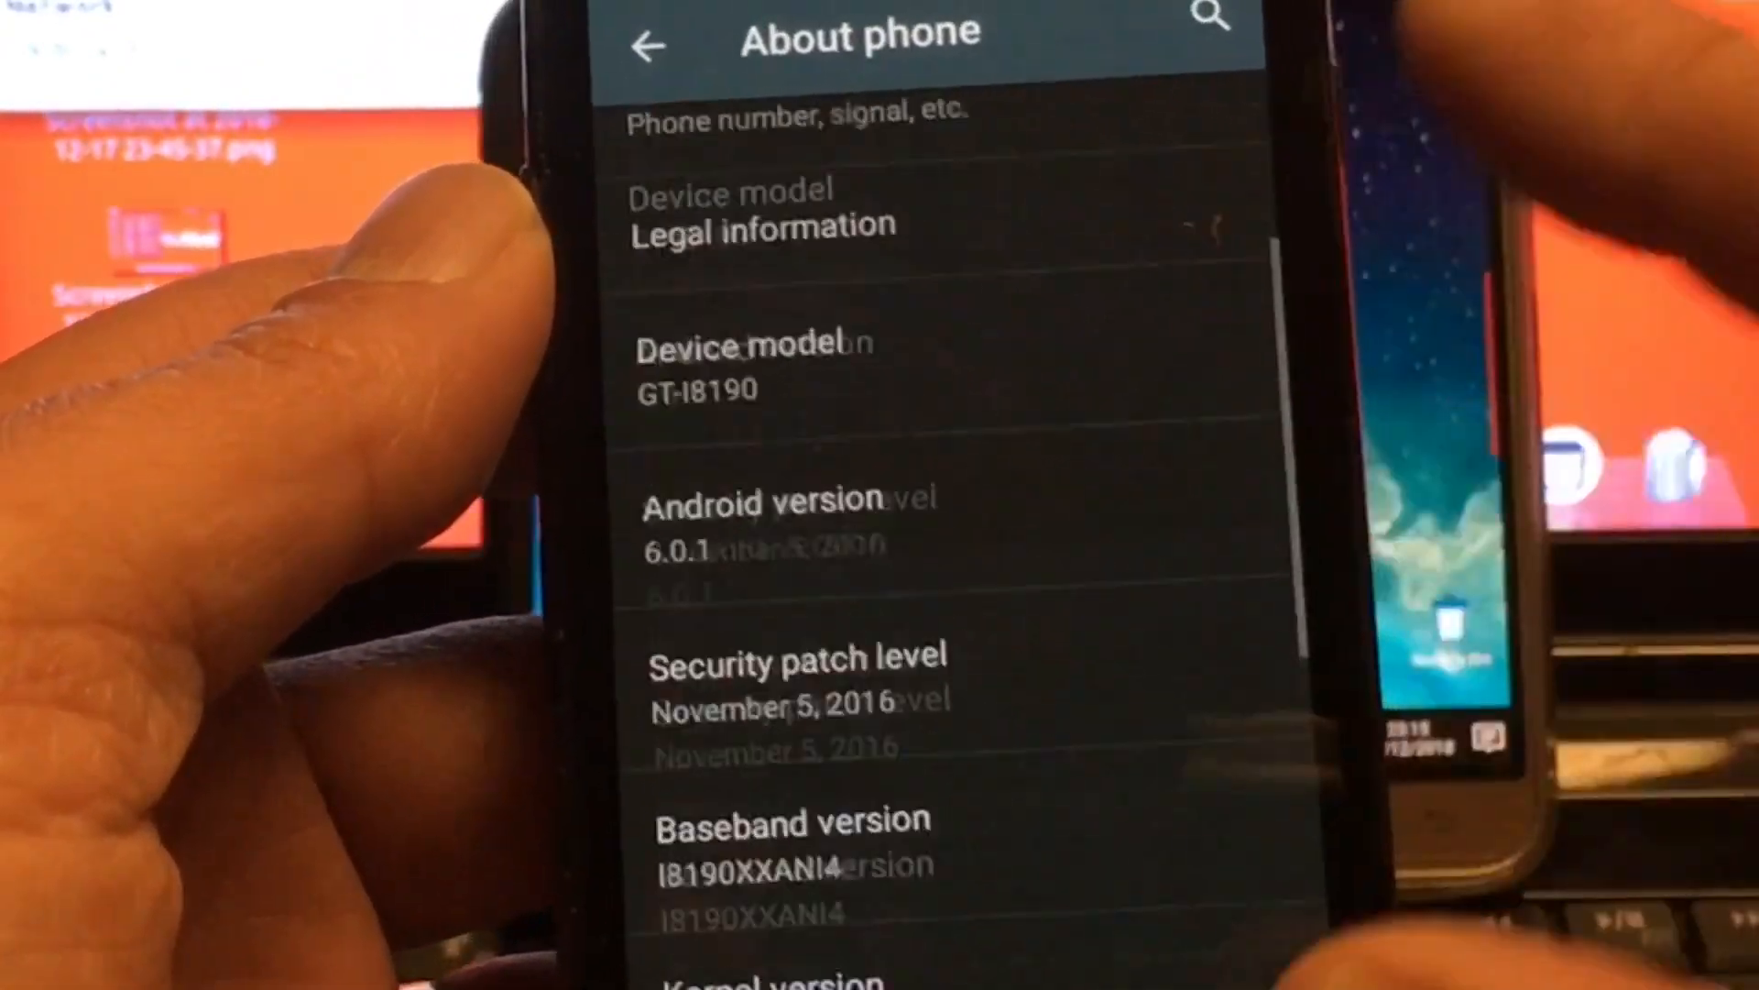
- Scroll the S3 mini's main Settings list from Wi-Fi down to the System section
{"action": "scroll", "scroll_direction": "down", "scroll_amount": 3}
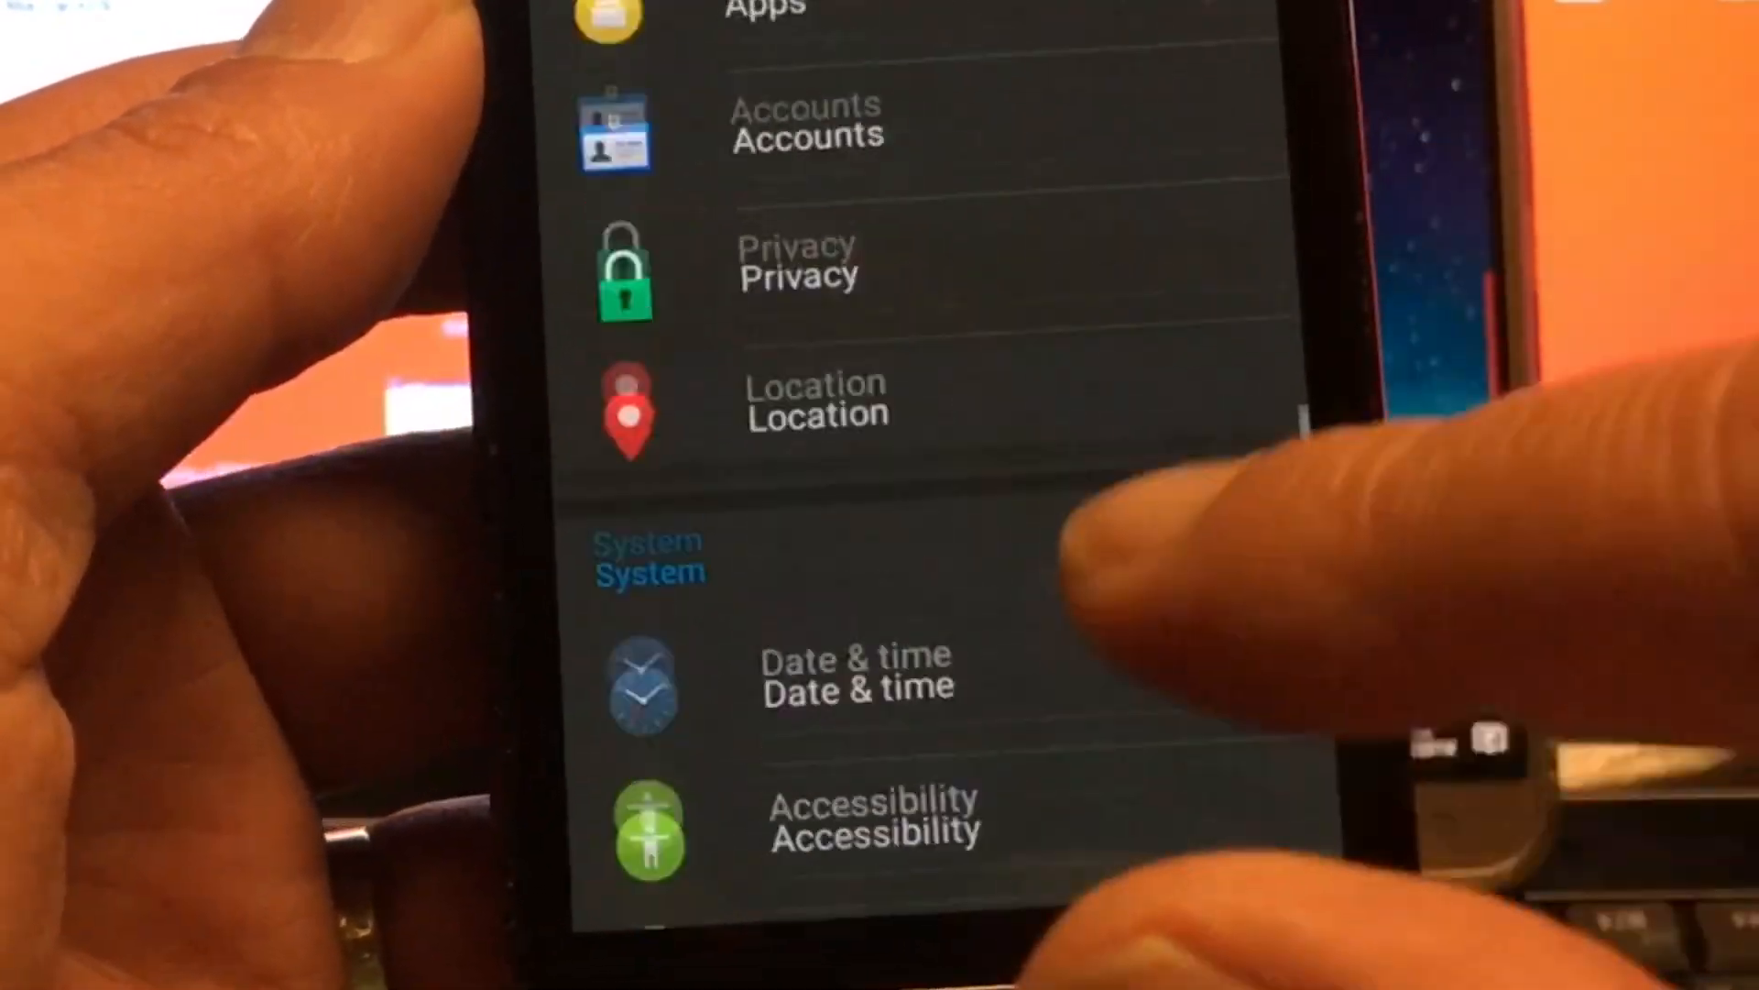
{"action": "scroll", "scroll_direction": "up", "scroll_amount": 3}
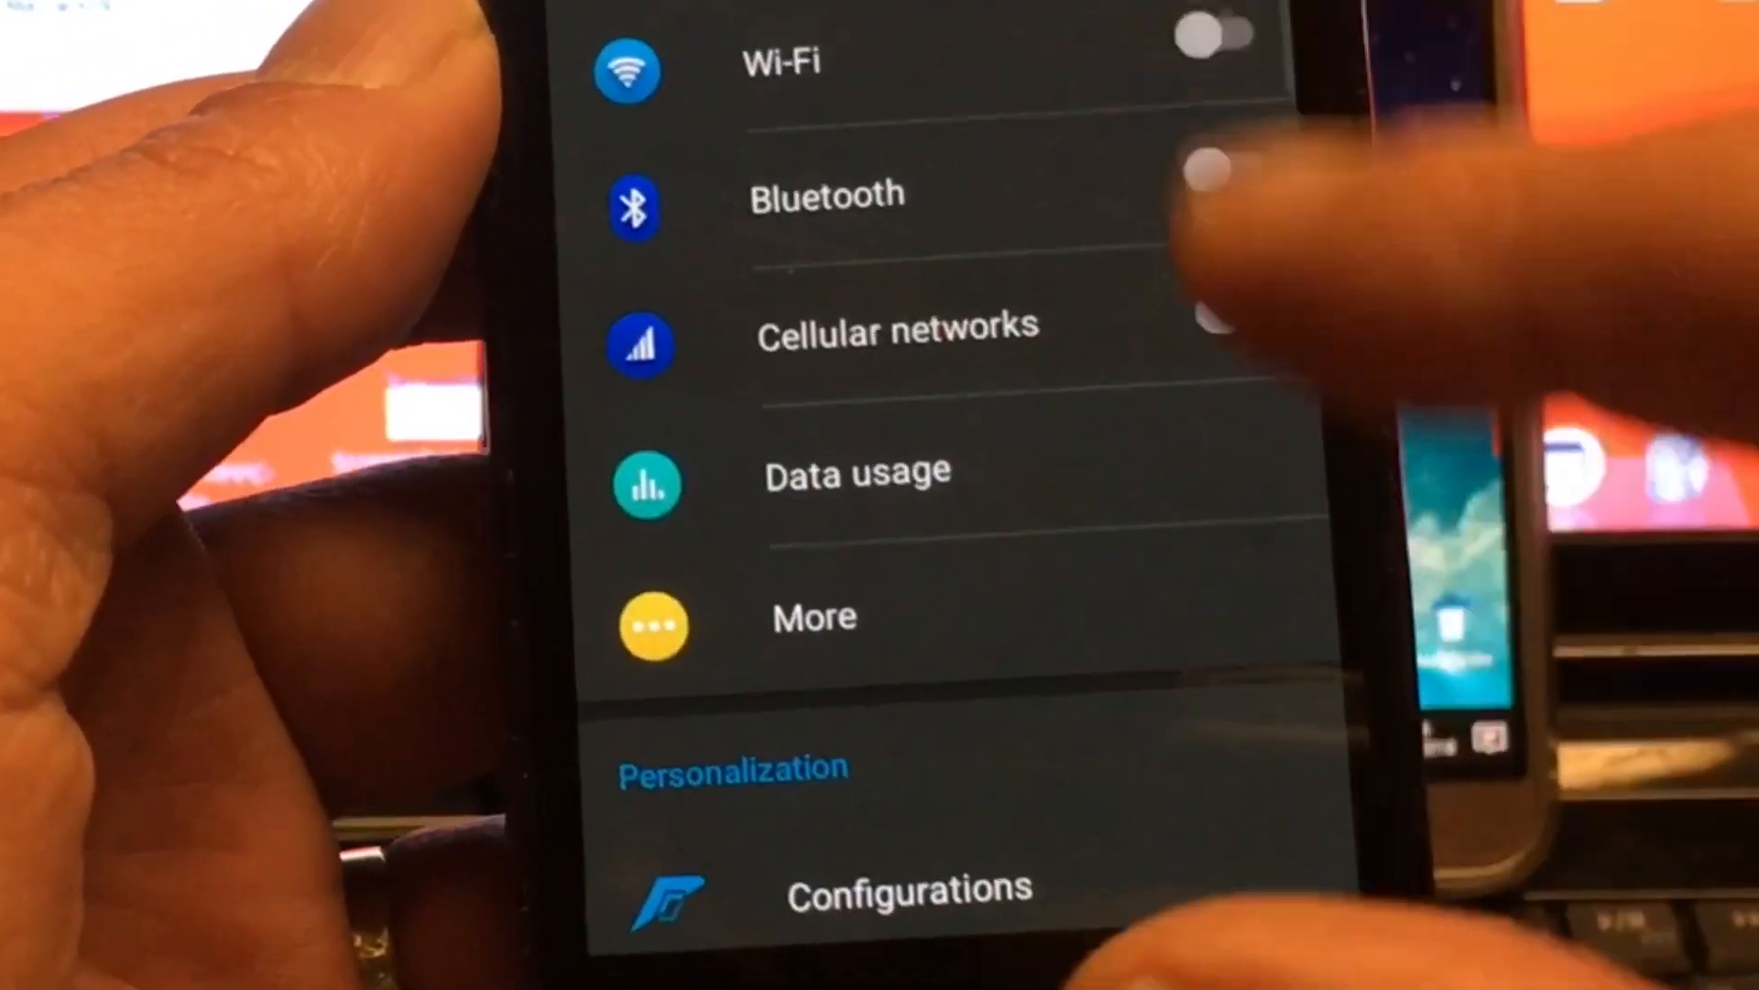
{"action": "scroll", "scroll_direction": "down", "scroll_amount": 3}
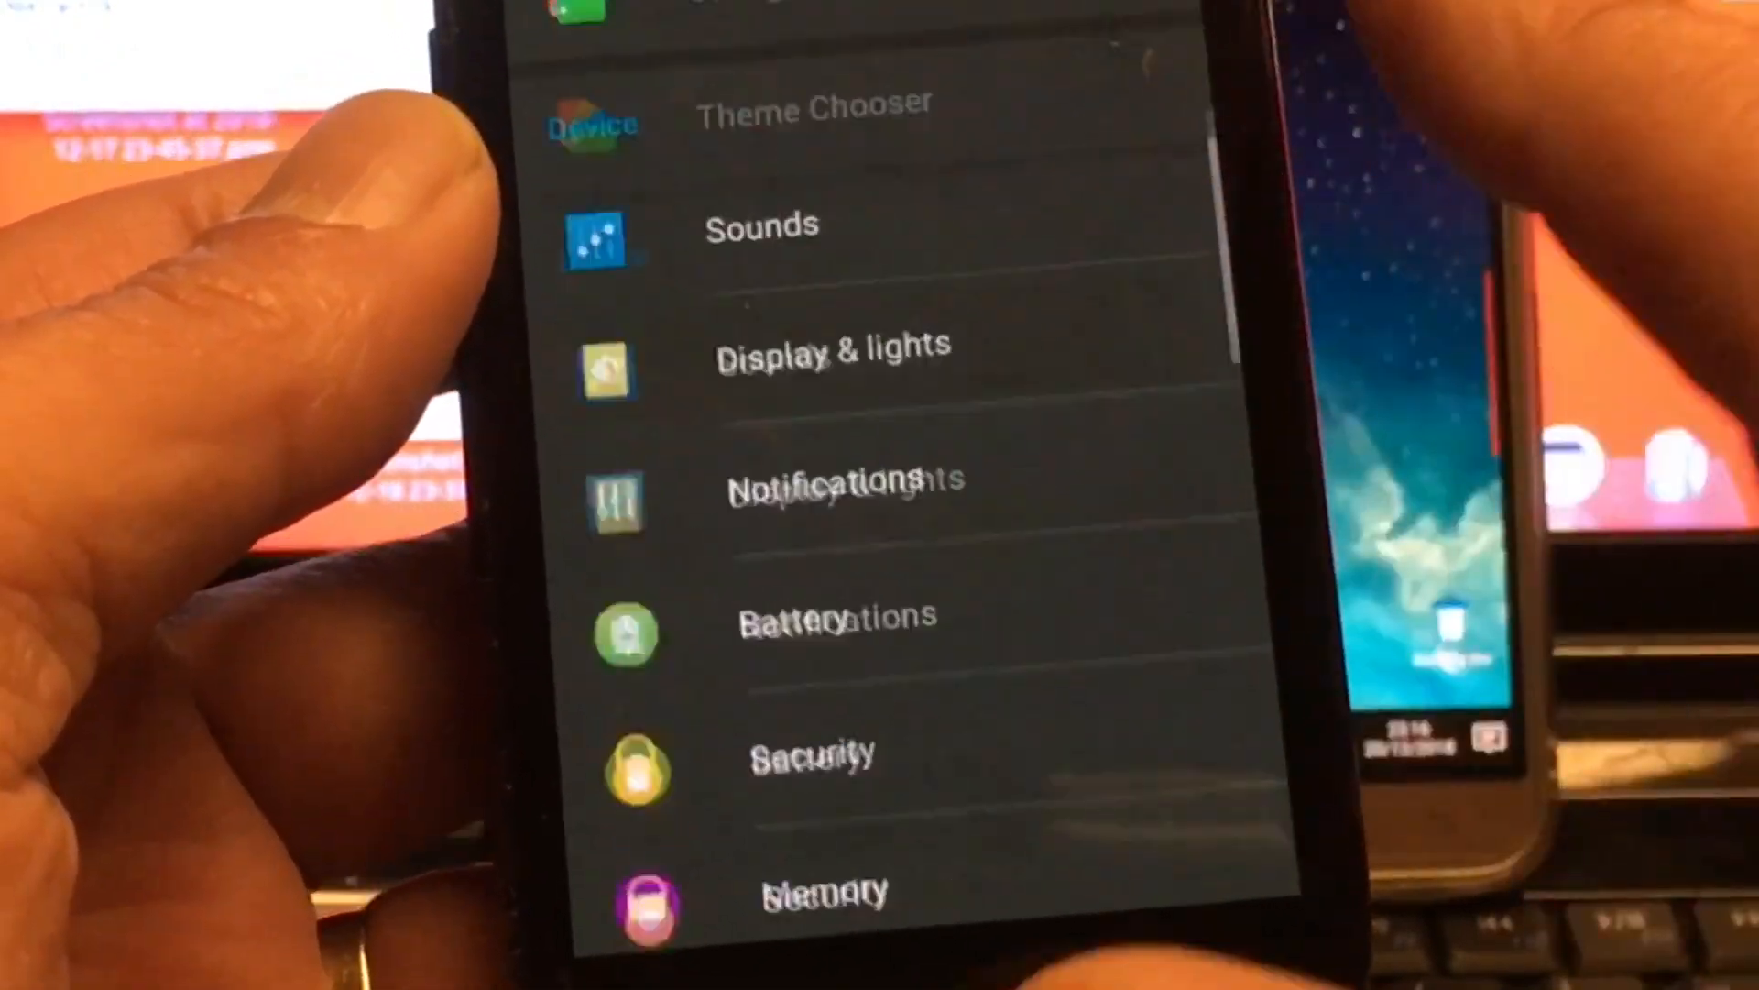
{"action": "scroll", "scroll_direction": "up", "scroll_amount": 3}
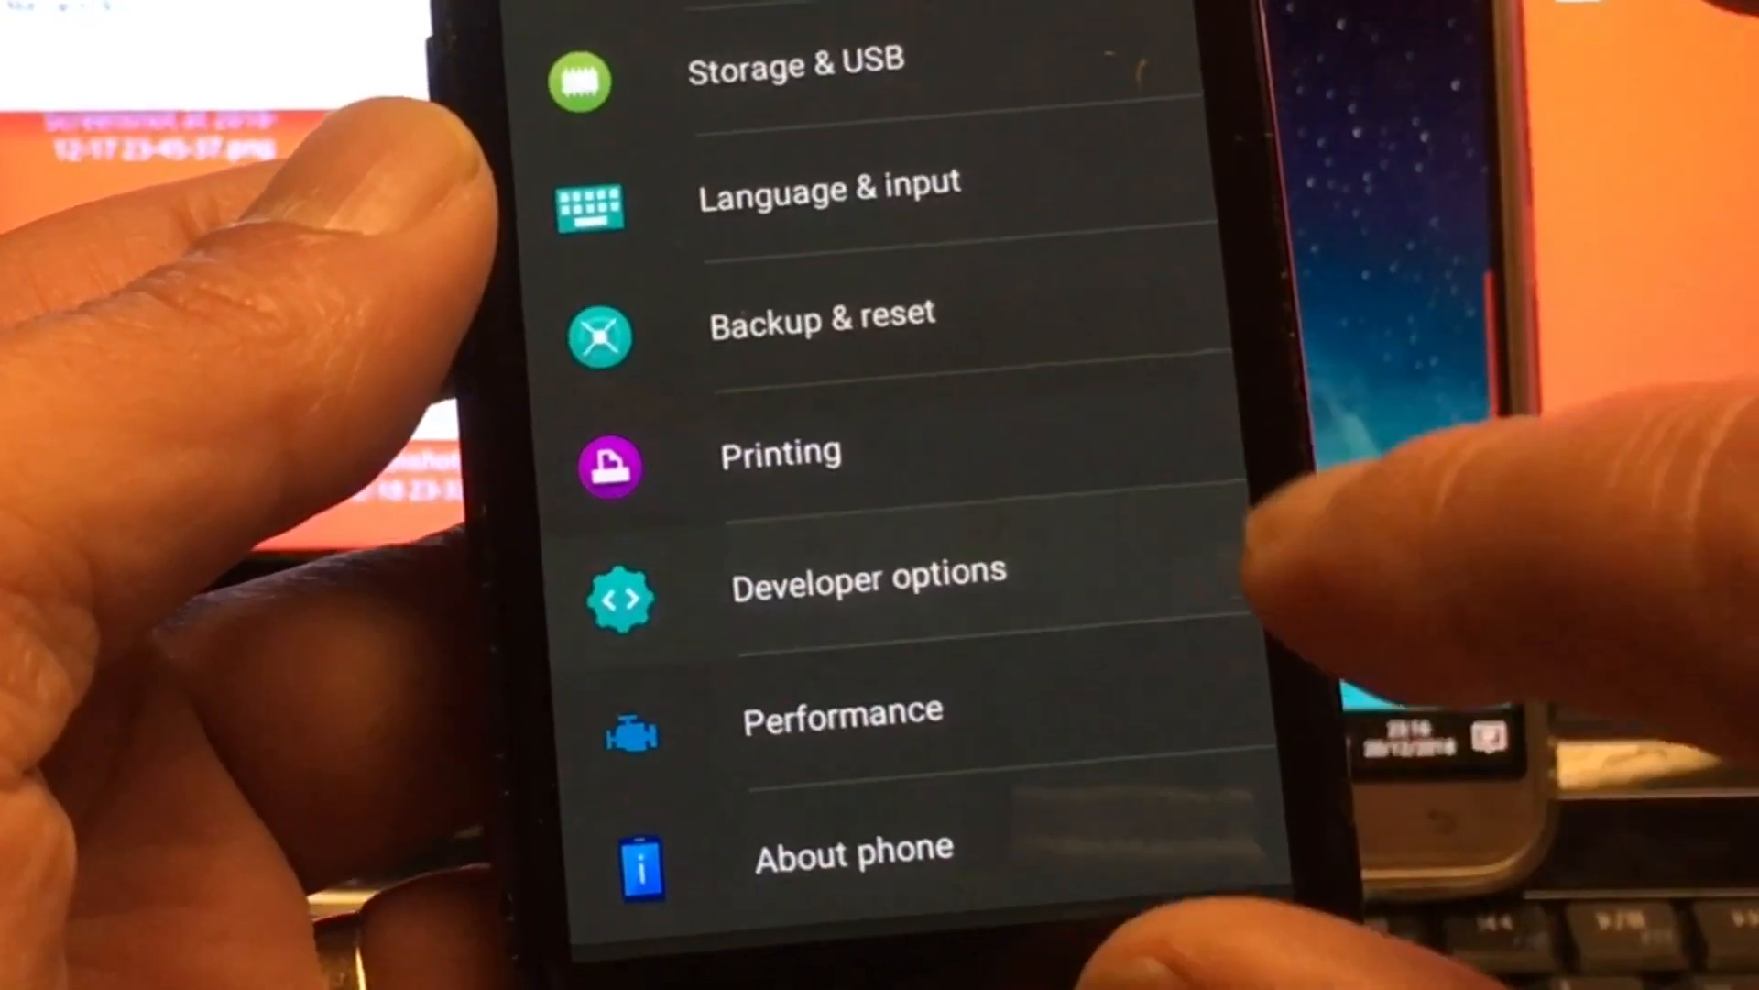
- Open Developer options and browse entries like Local terminal and Bug report shortcut
{"action": "left_click", "coordinate": [868, 584]}
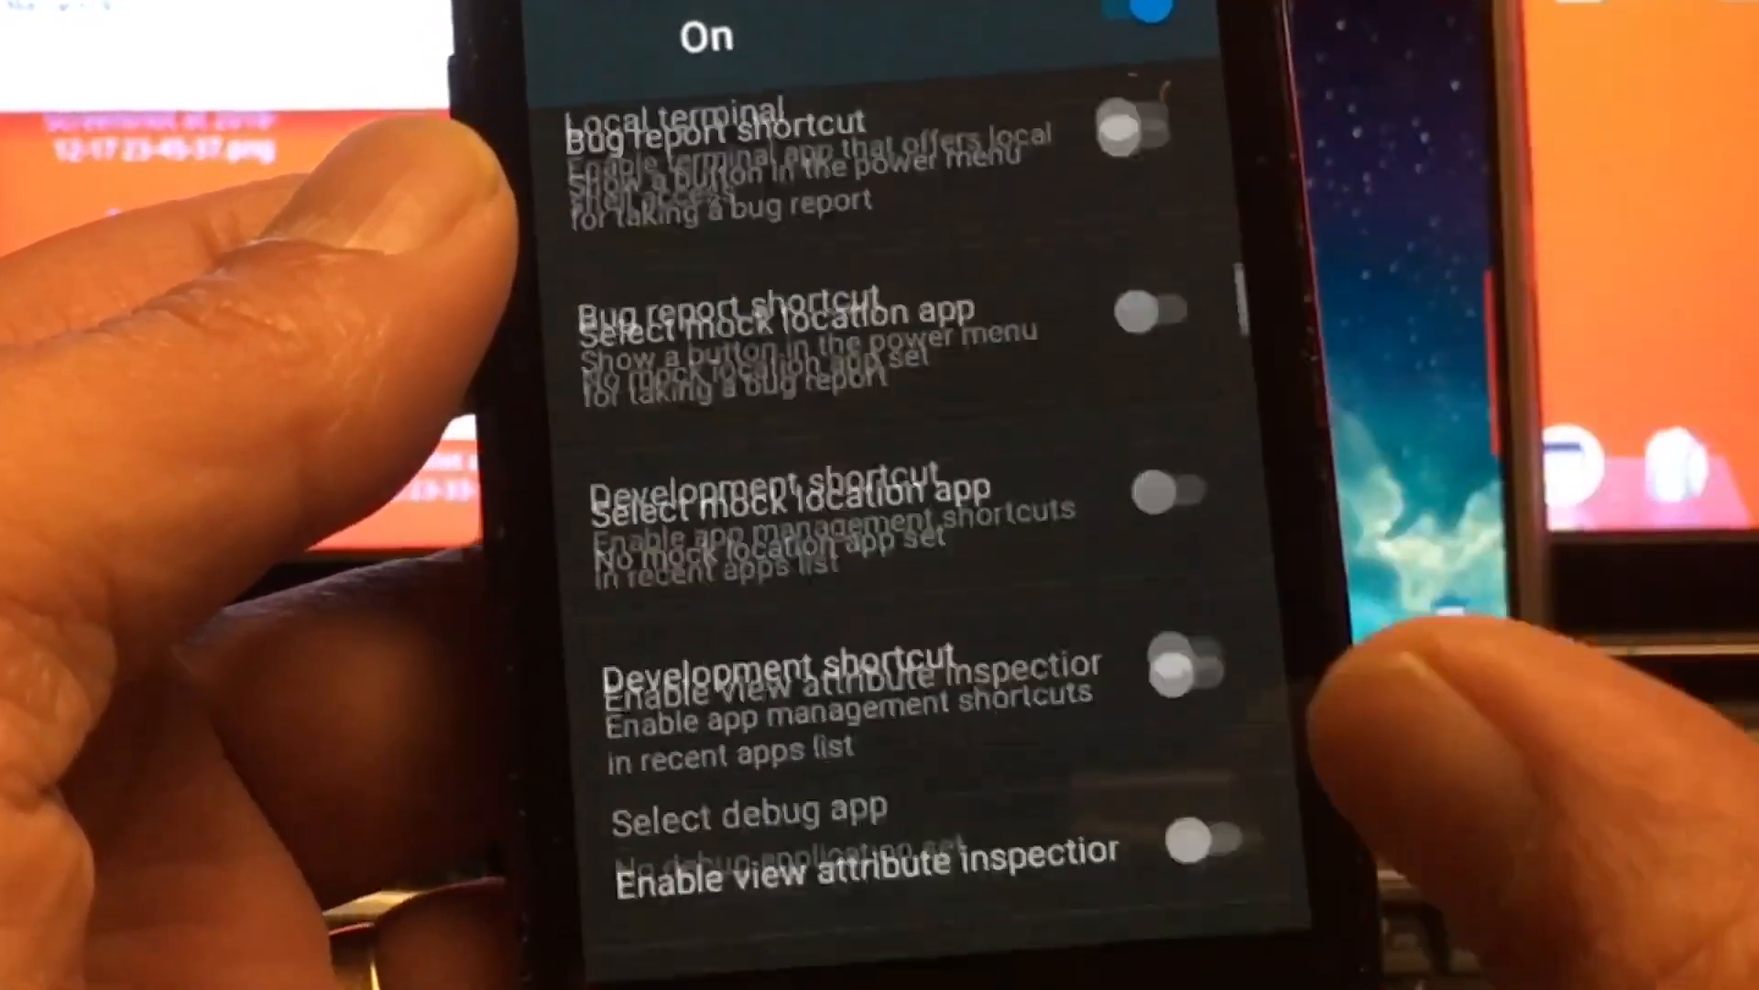
{"action": "scroll", "scroll_direction": "down", "scroll_amount": 3}
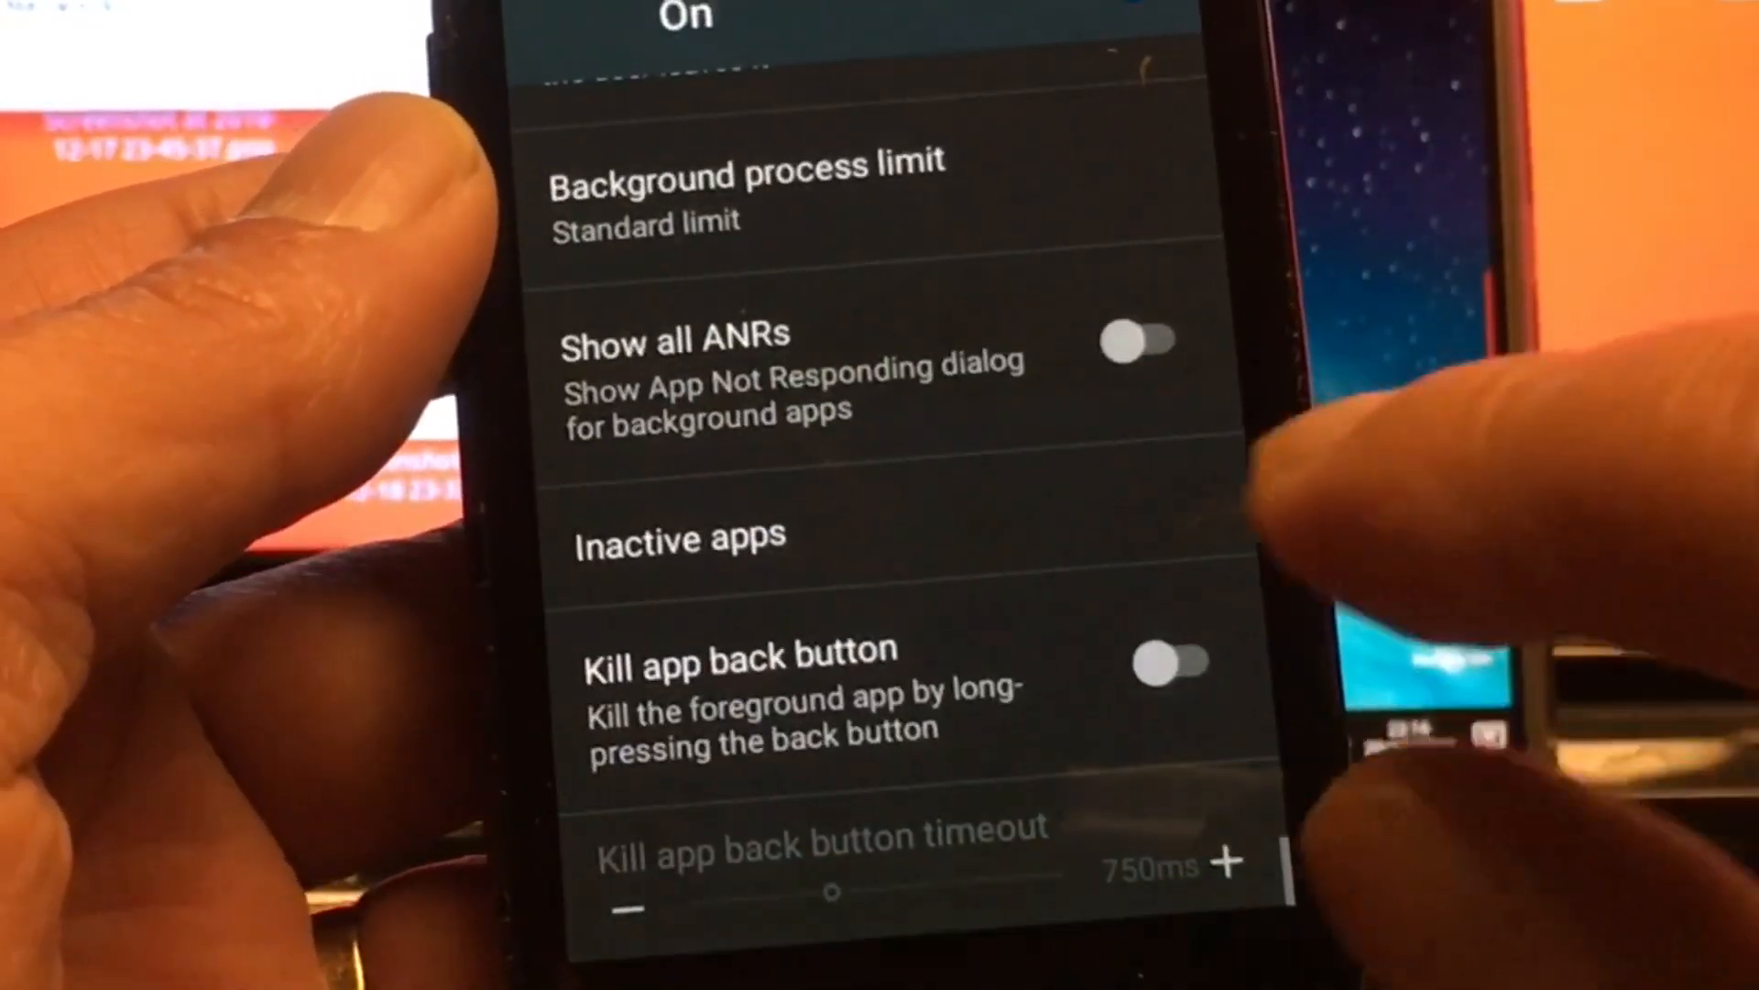
{"action": "scroll", "scroll_direction": "up", "scroll_amount": 3}
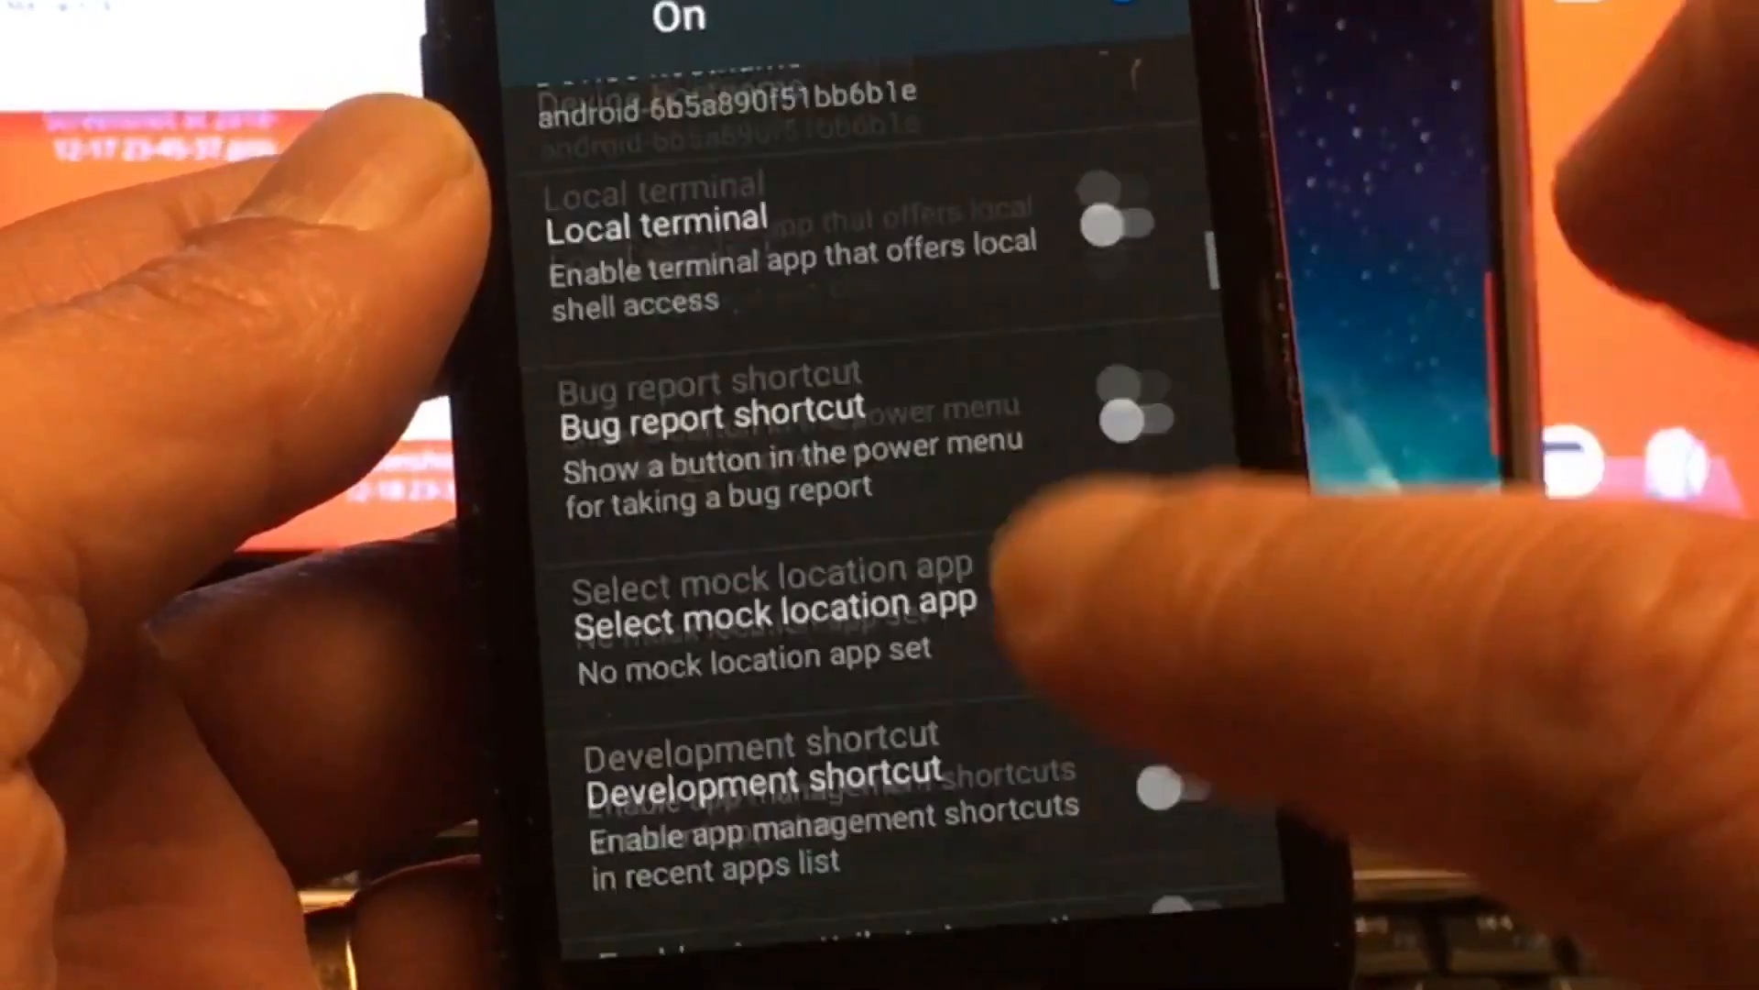